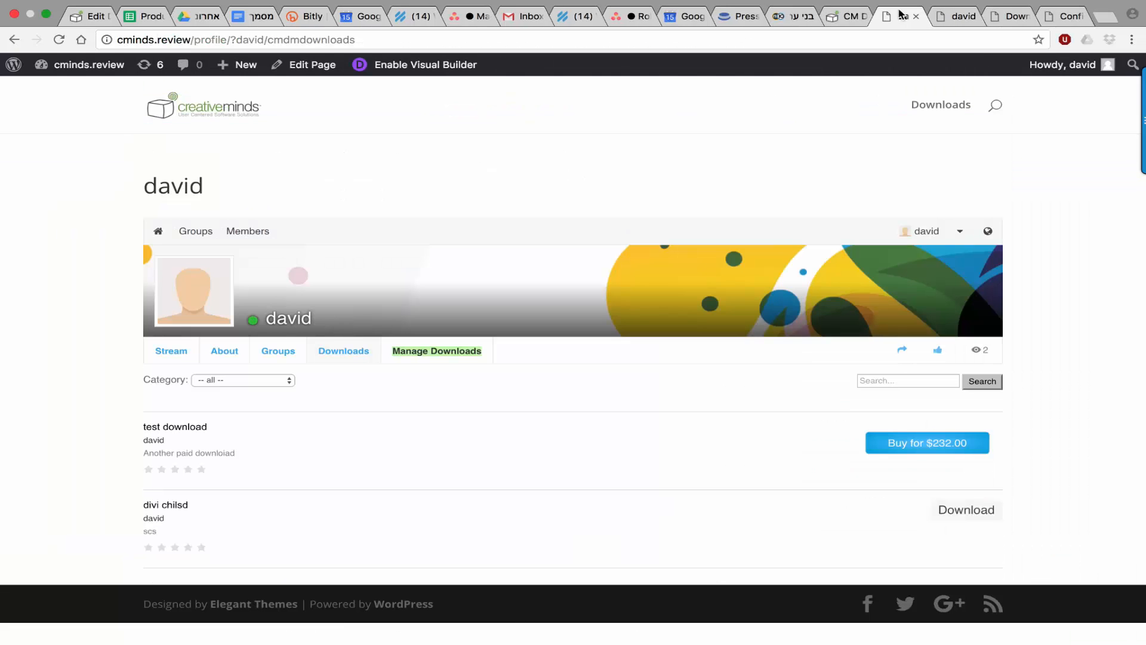
mouse_move(368, 396)
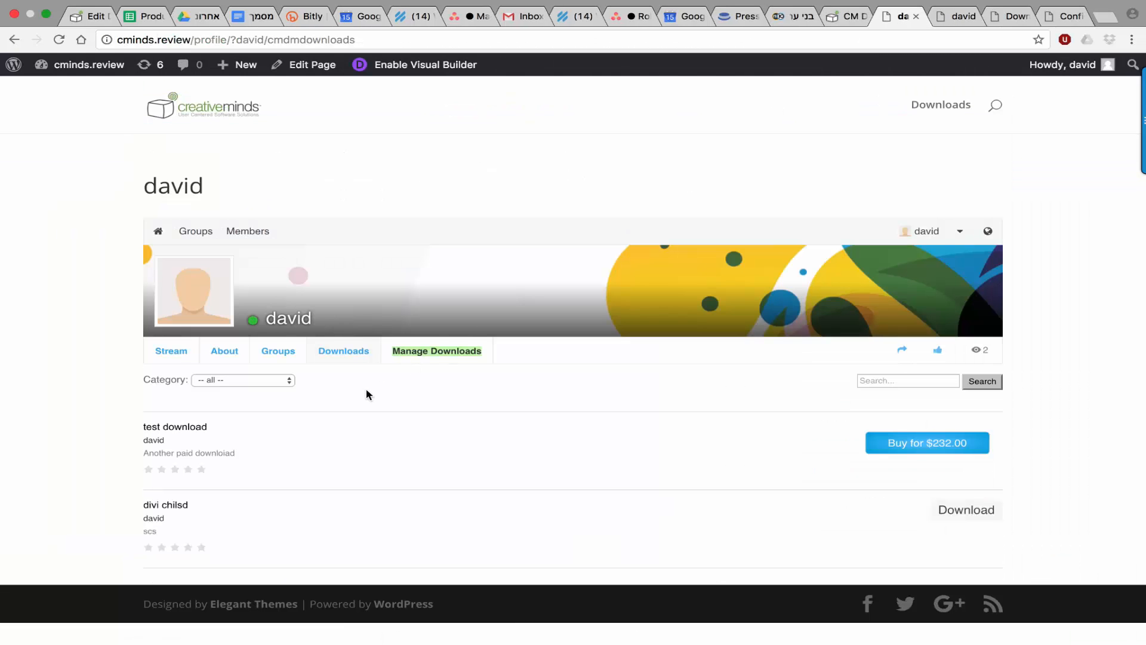
mouse_move(344, 359)
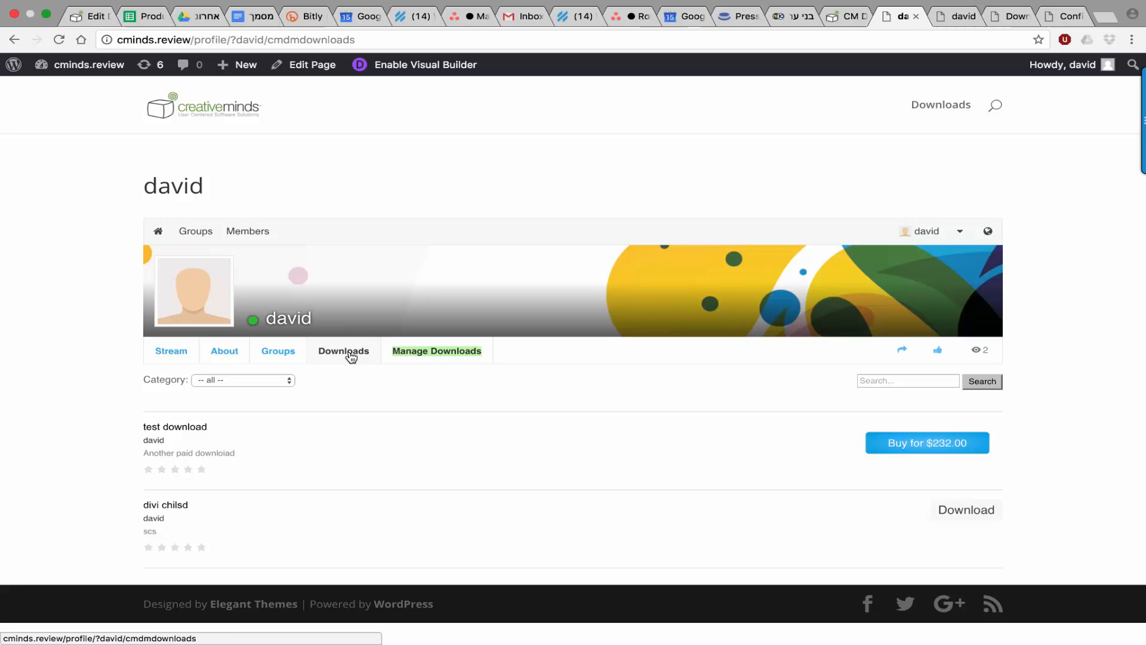
- Show the Manage Downloads list with 'test download' and 'divi chilsd' published, each with Unpublish, Edit and Delete actions
left_click(437, 351)
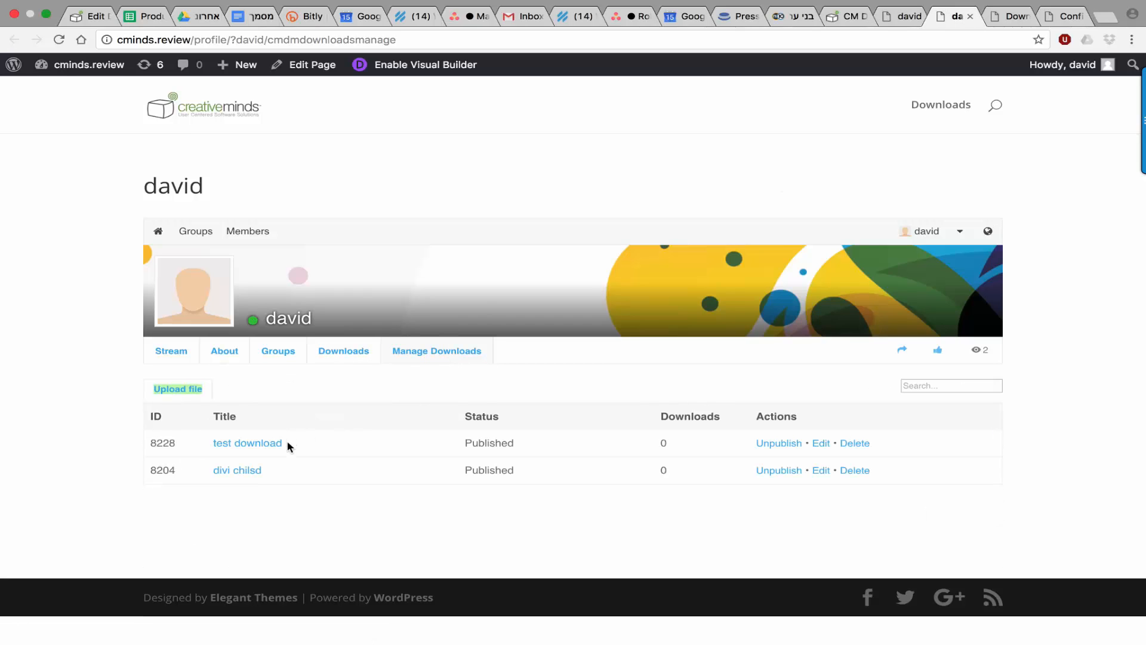
mouse_move(520, 402)
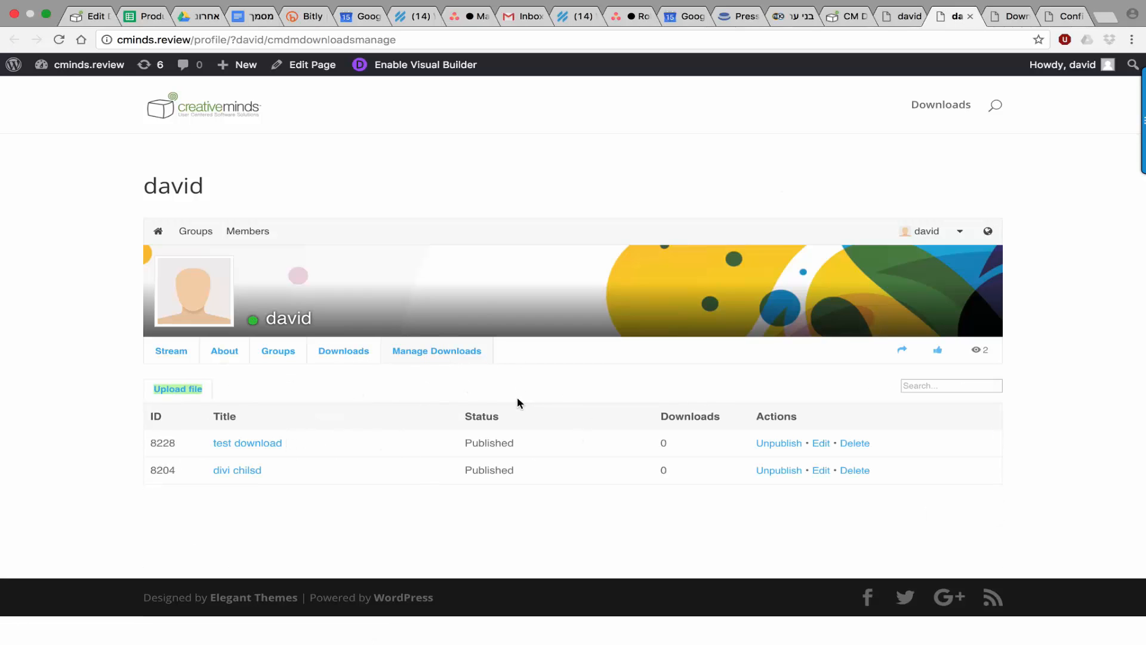
mouse_move(779, 443)
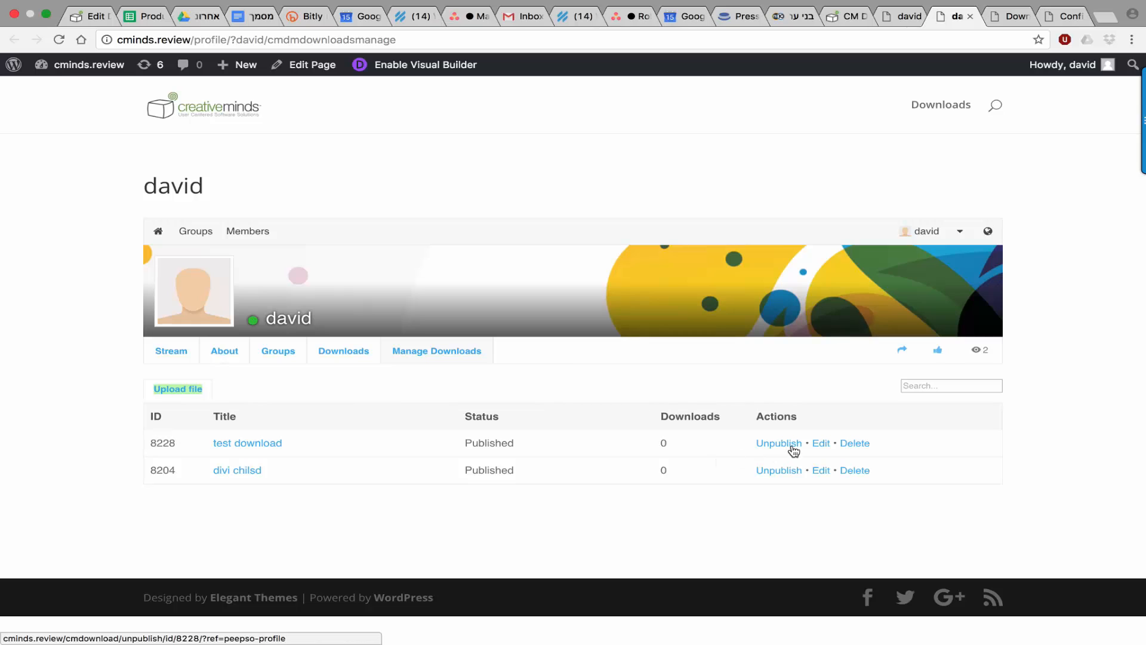
mouse_move(551, 436)
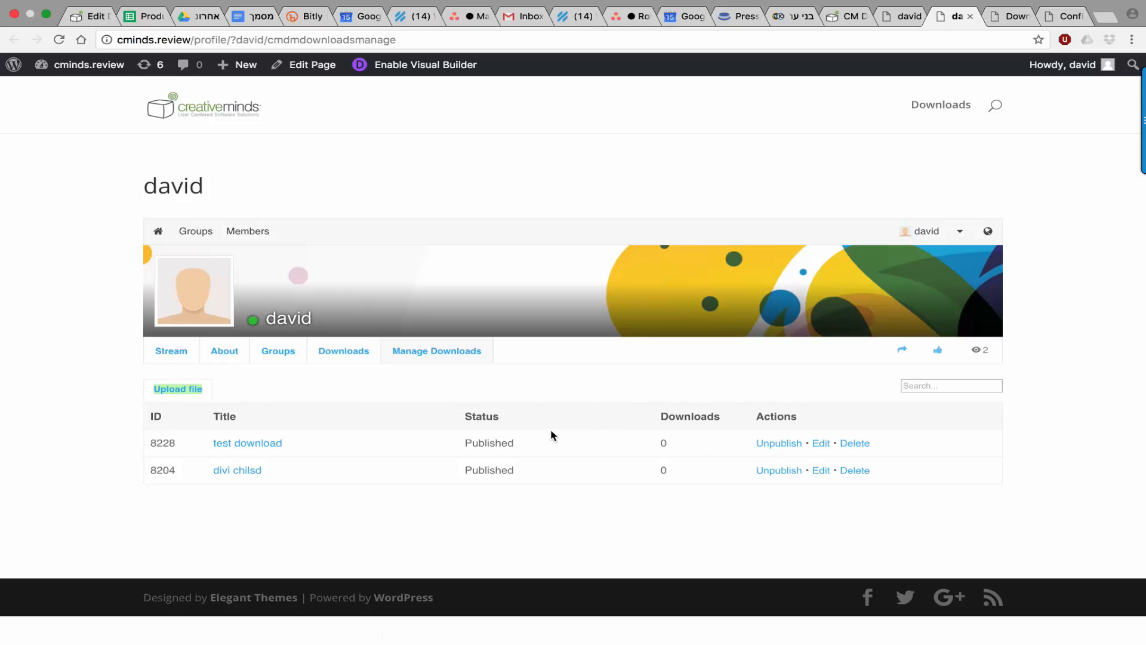
mouse_move(820, 443)
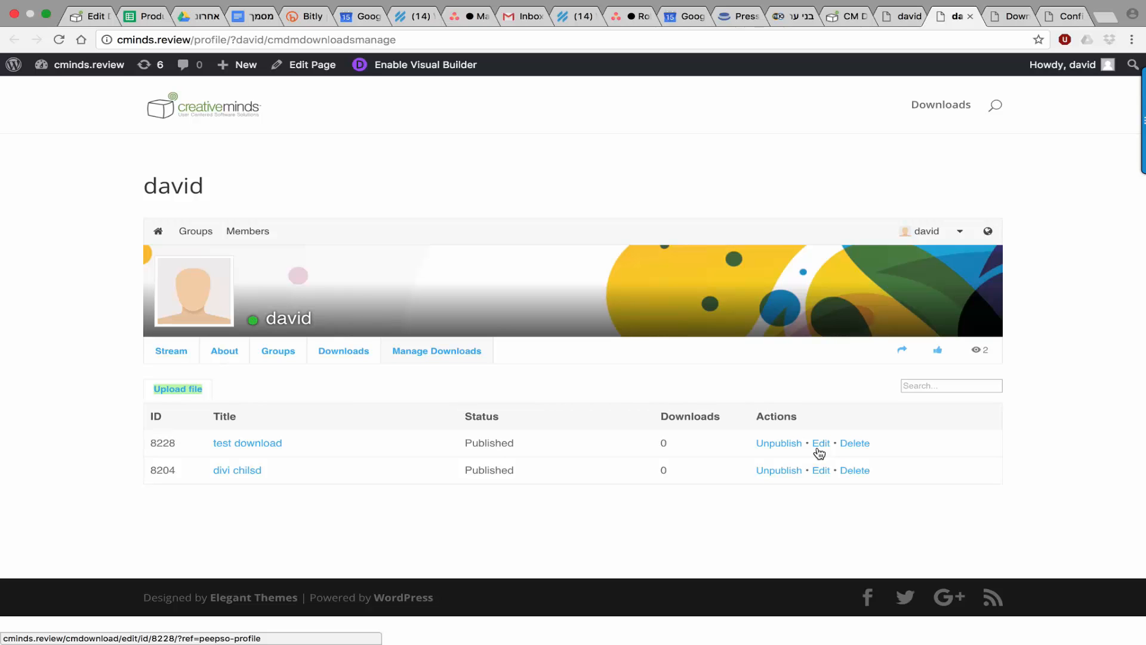
mouse_move(1008, 16)
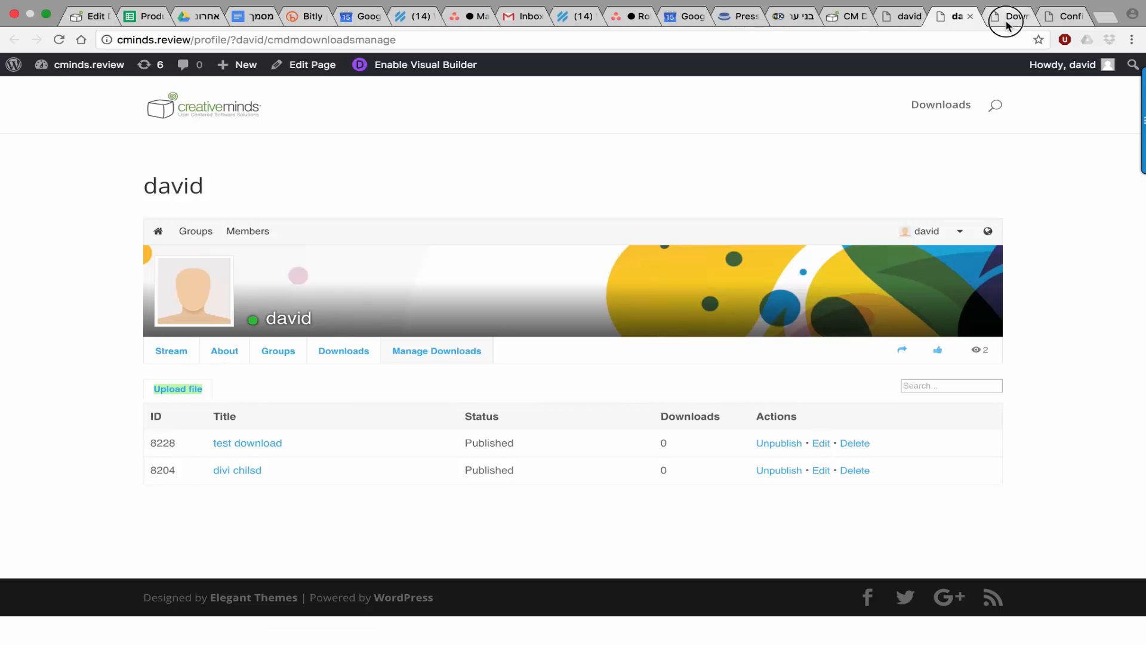
- Review the empty Add new download form from title, files and categories down to the Add submit step
left_click(178, 388)
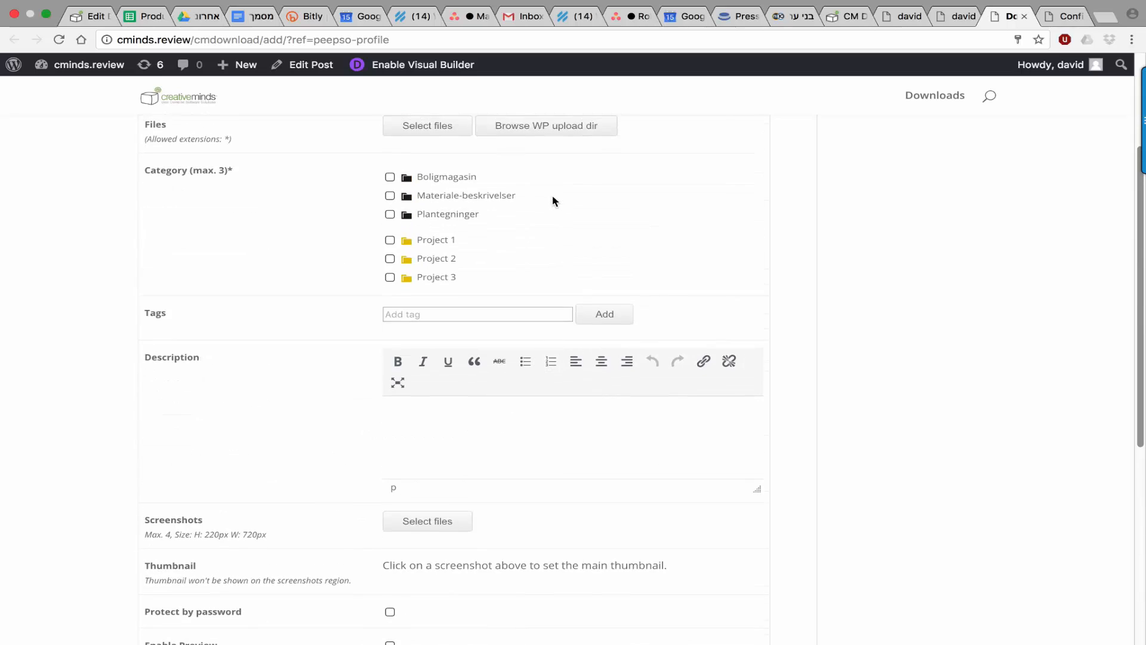
scroll("up", 3)
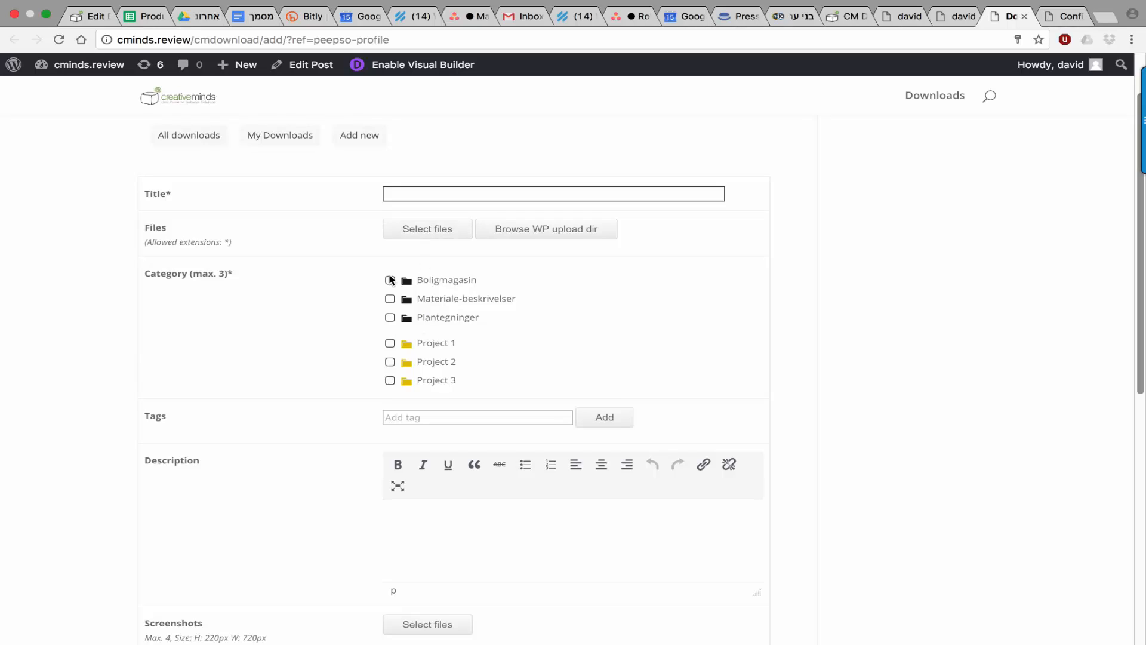
scroll("down", 3)
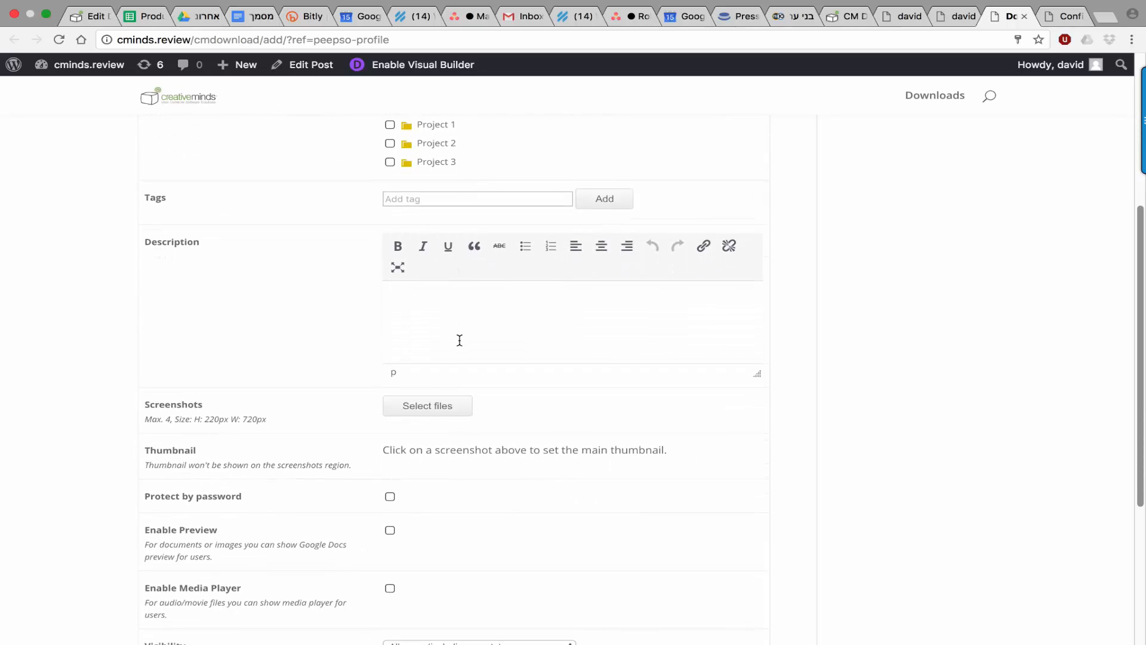
scroll("down", 3)
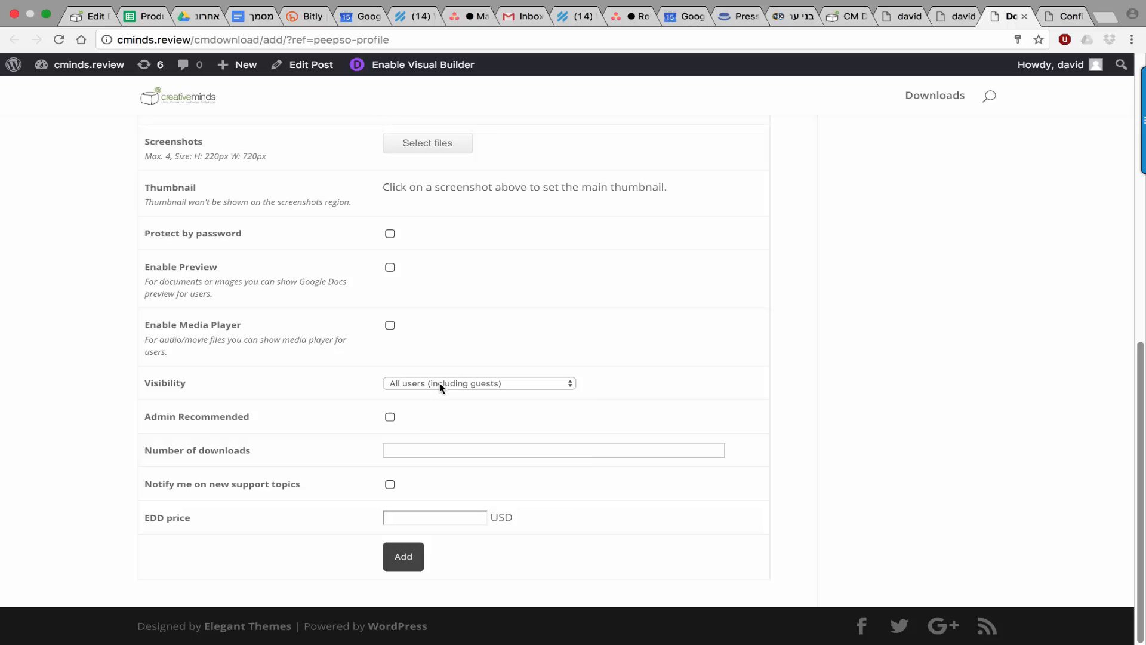
- List the Visibility choices, from all users including guests to users of a specific PeepSo group
left_click(478, 383)
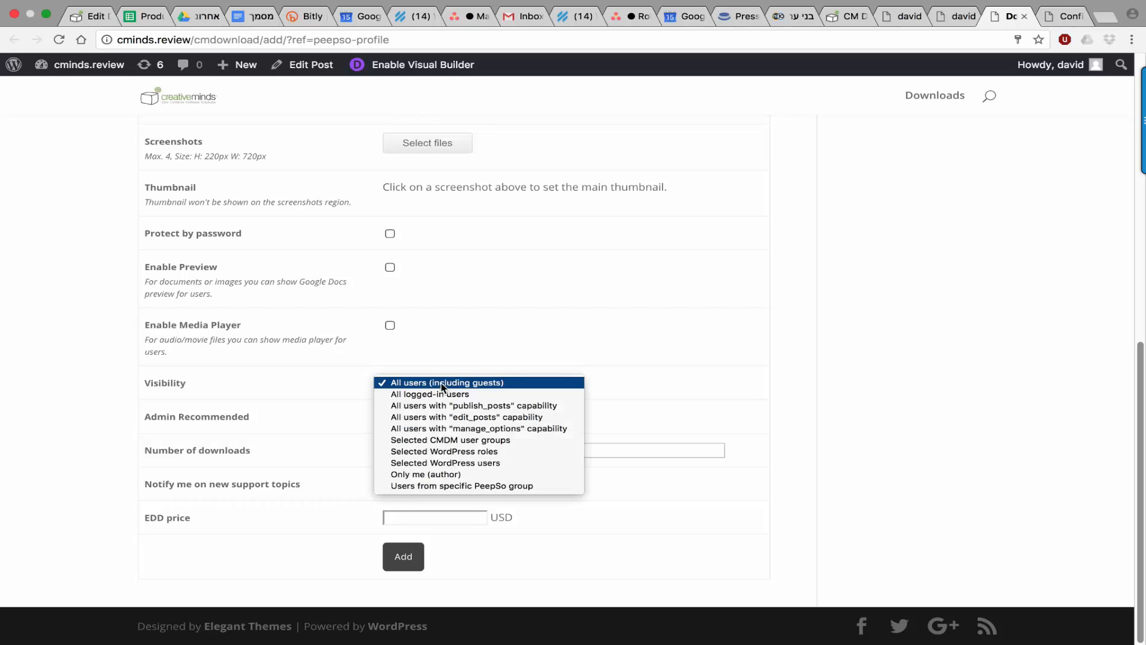
mouse_move(430, 394)
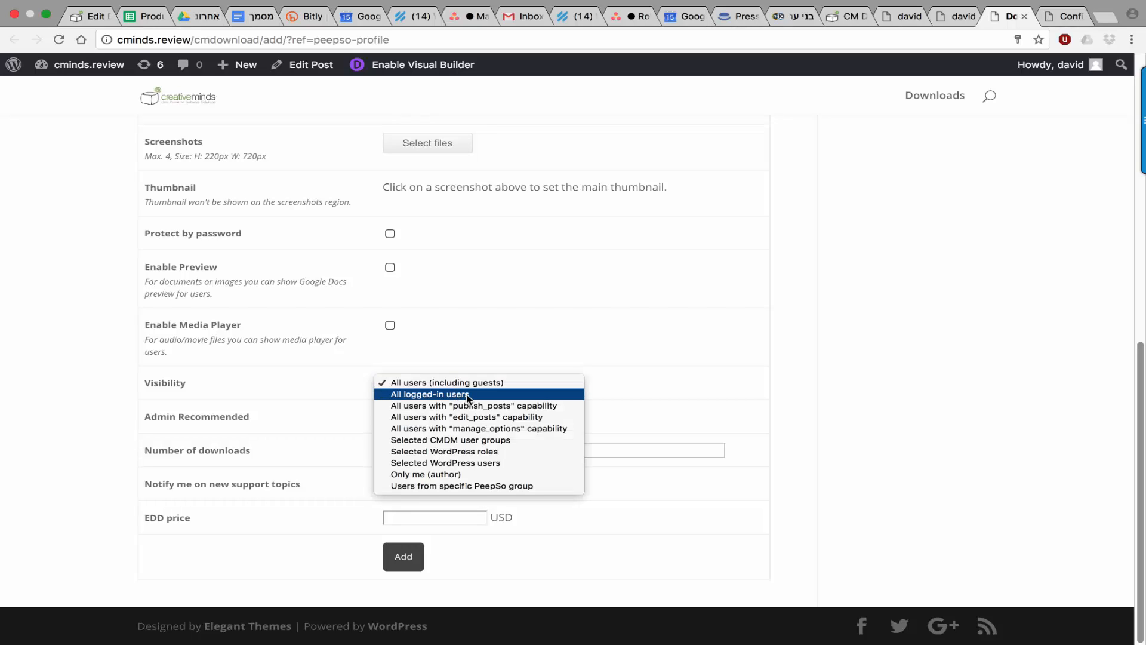
mouse_move(451, 439)
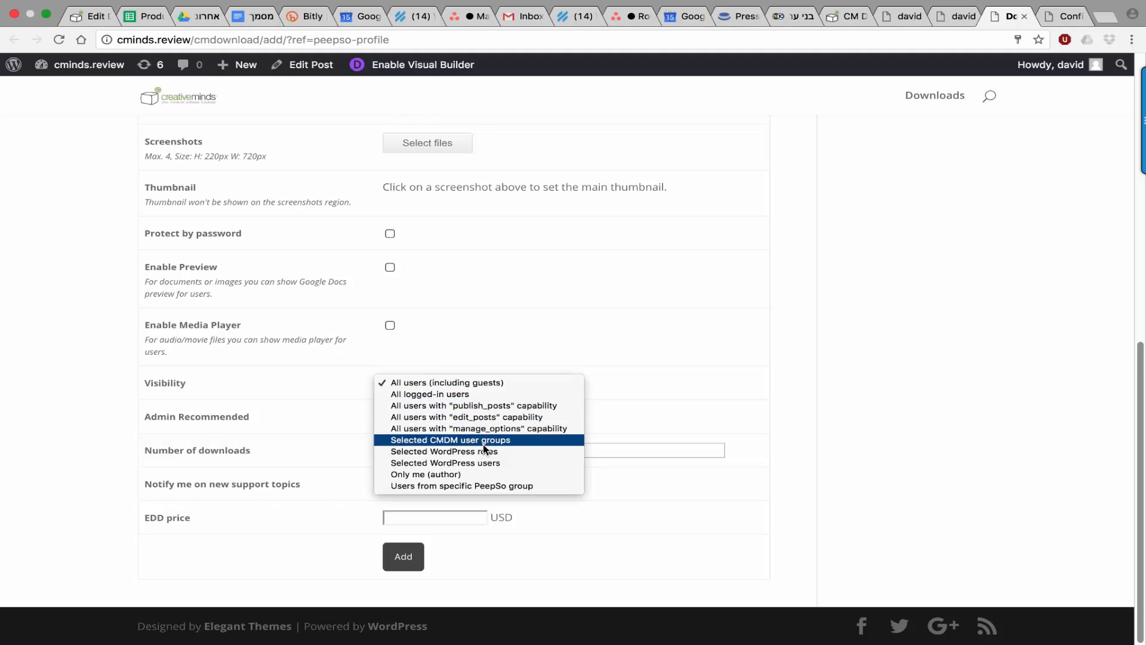
mouse_move(504, 486)
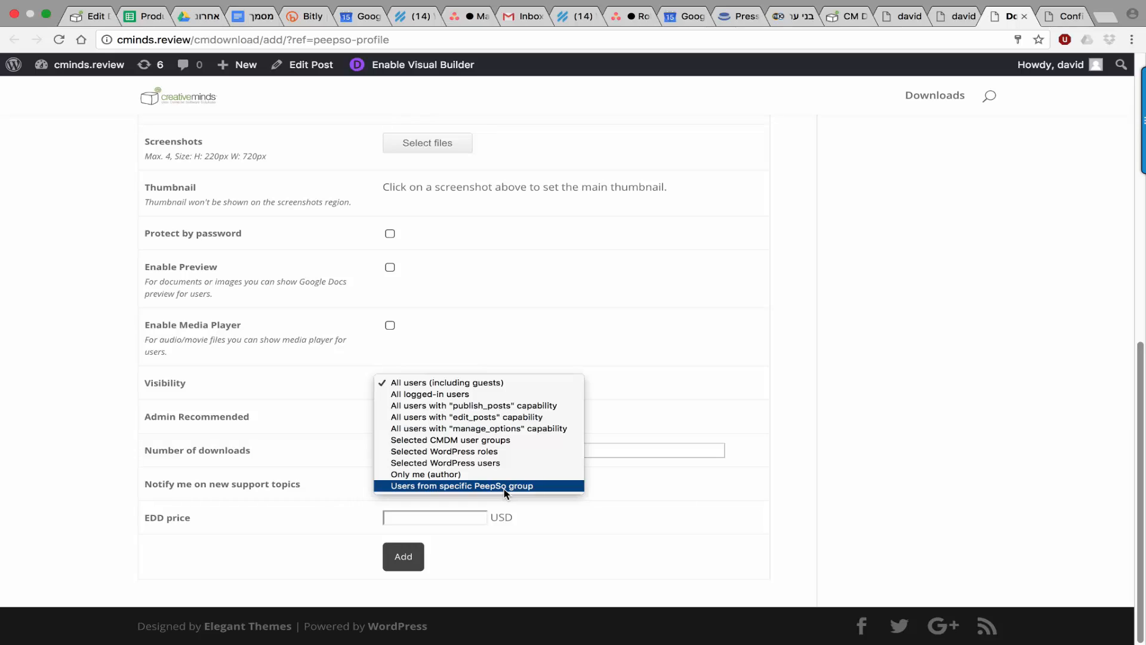
mouse_move(624, 351)
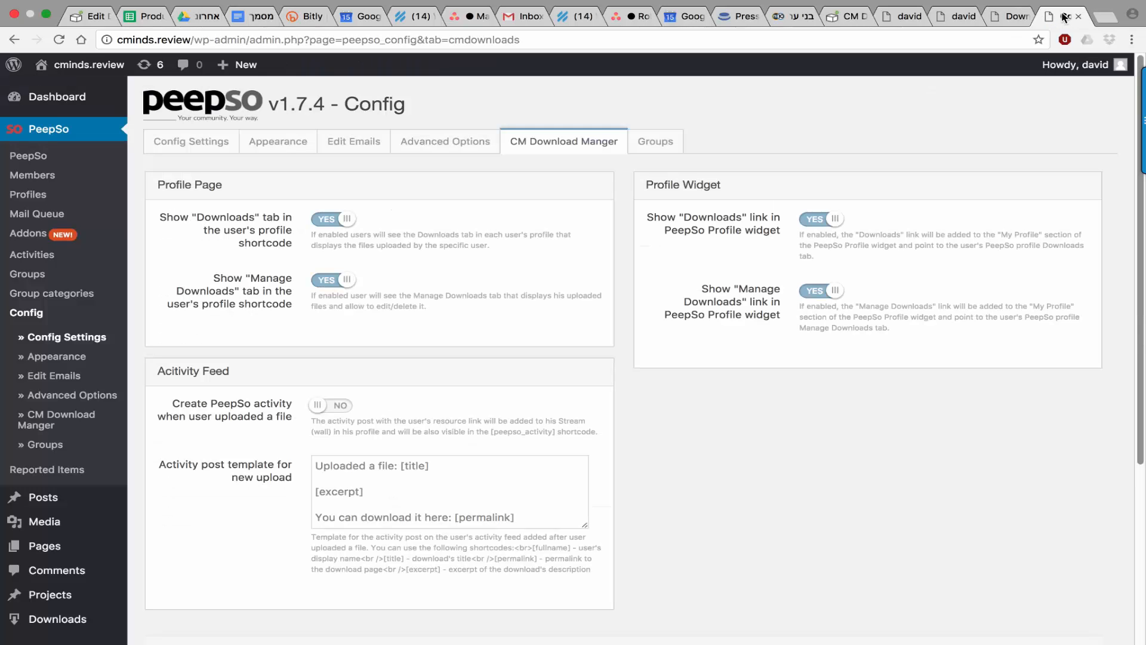
mouse_move(656, 31)
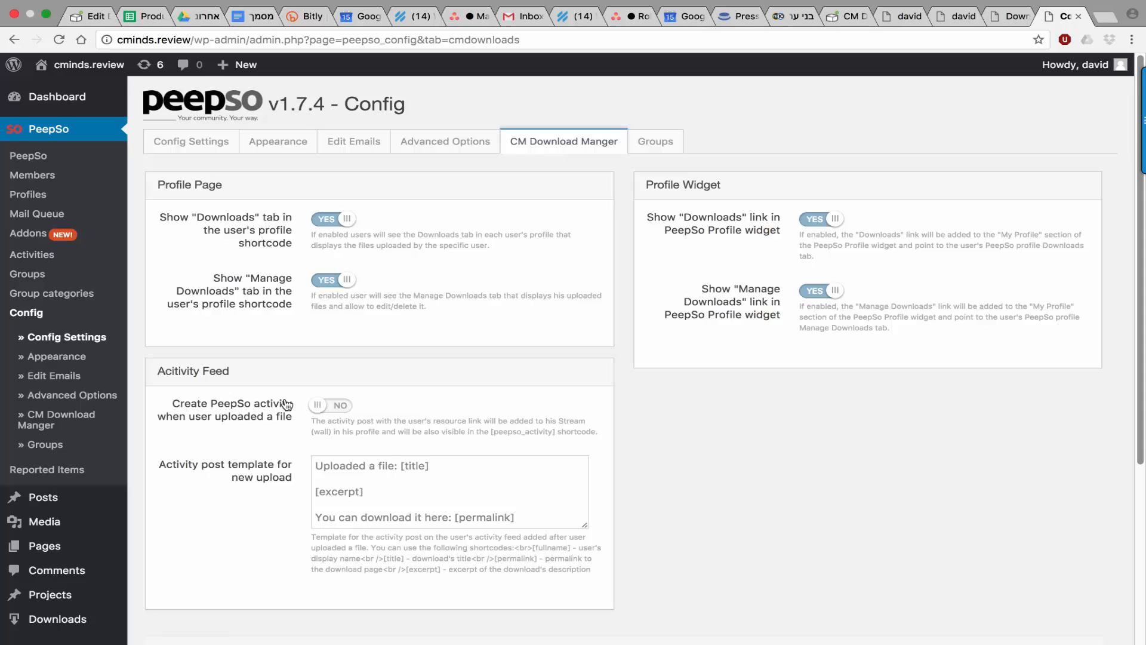
mouse_move(378, 431)
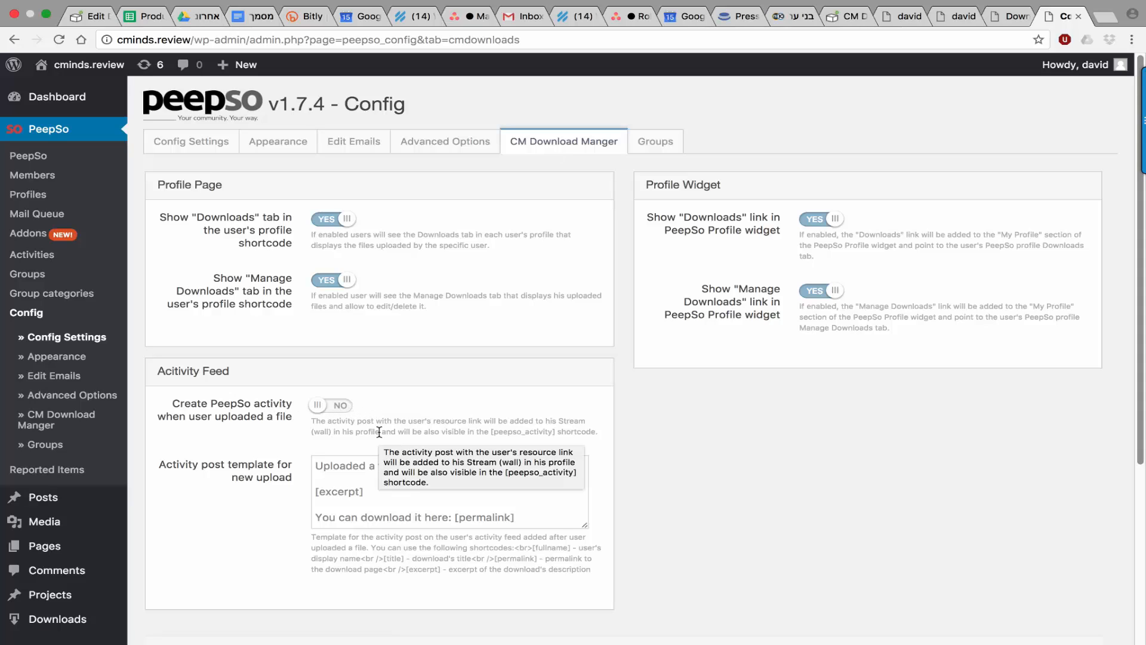
mouse_move(320, 481)
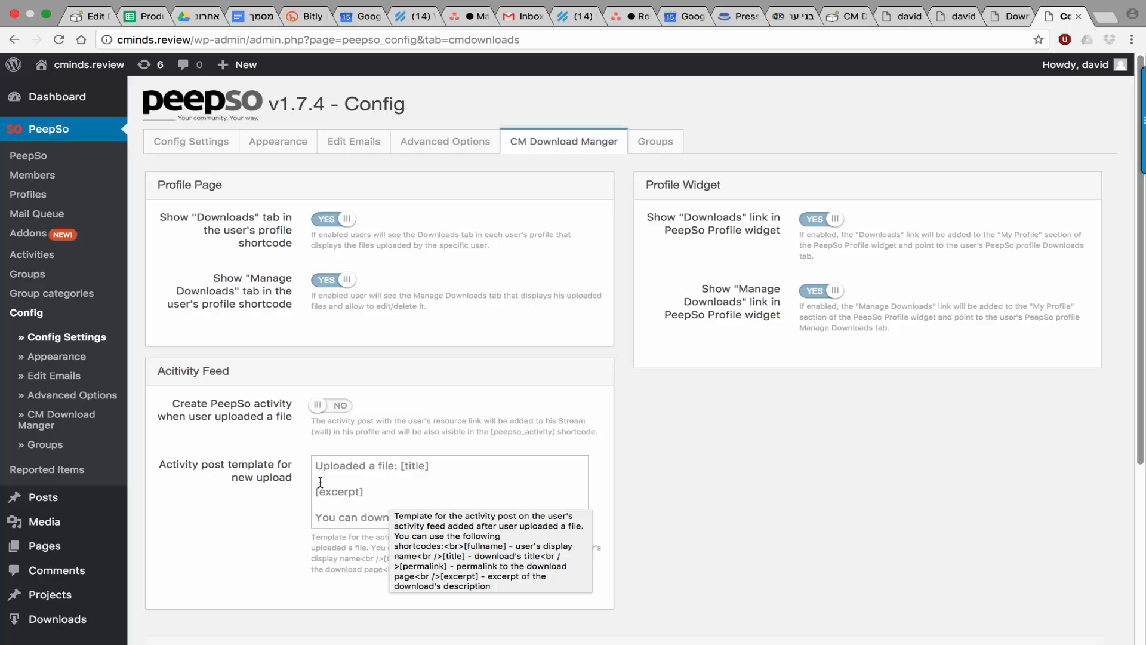
mouse_move(463, 497)
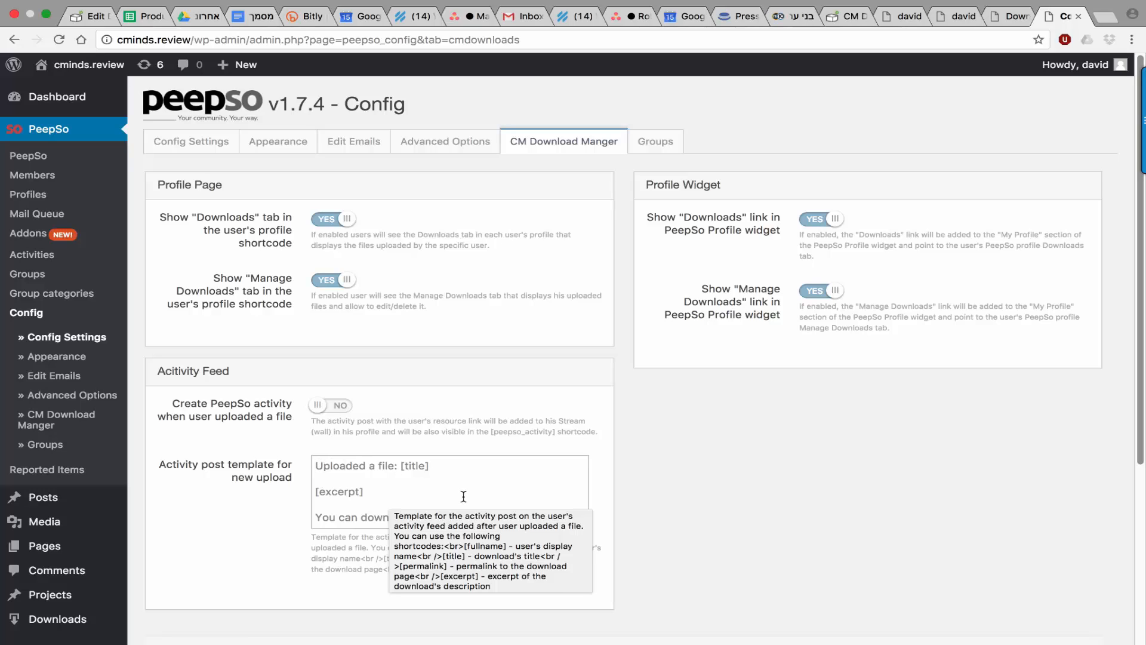
mouse_move(816, 223)
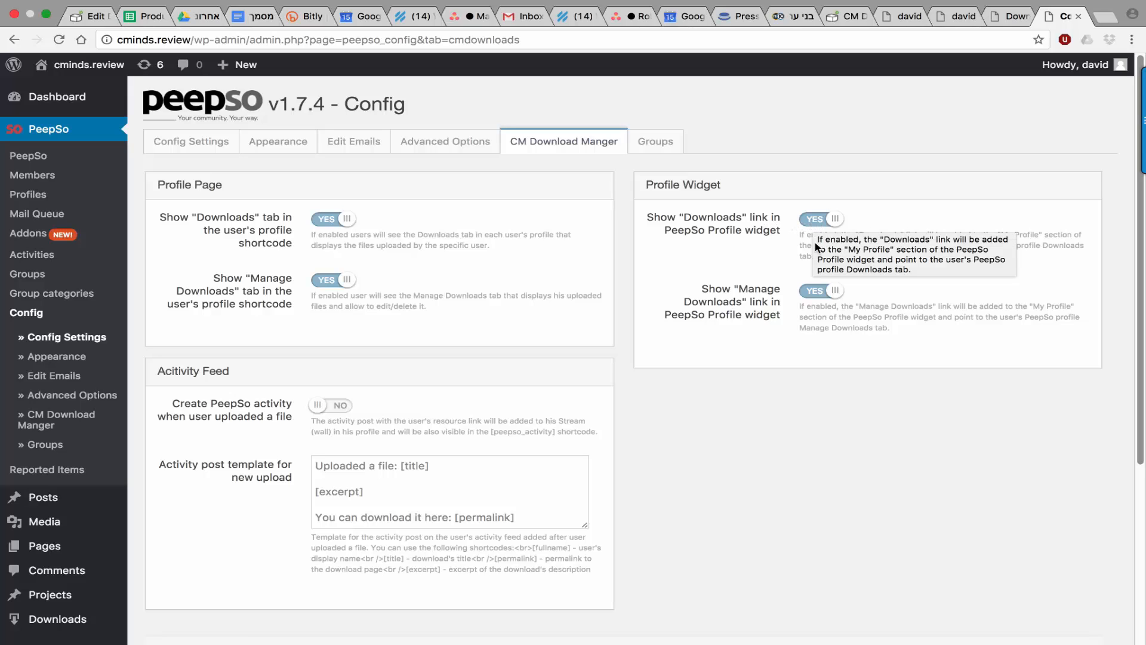
mouse_move(363, 228)
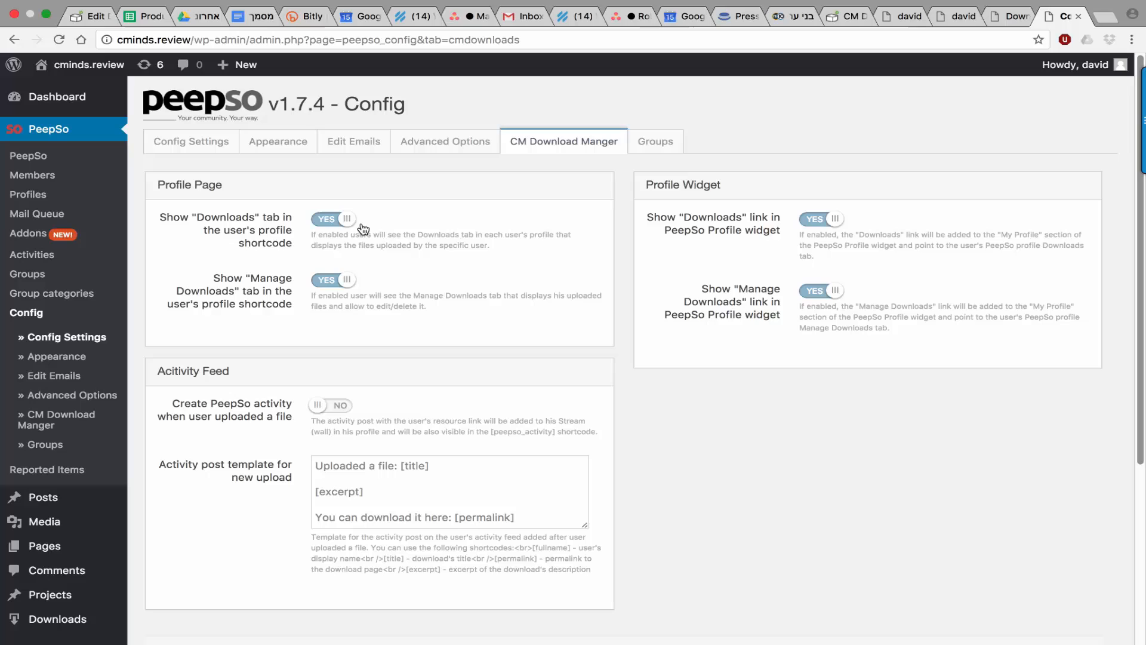
mouse_move(327, 220)
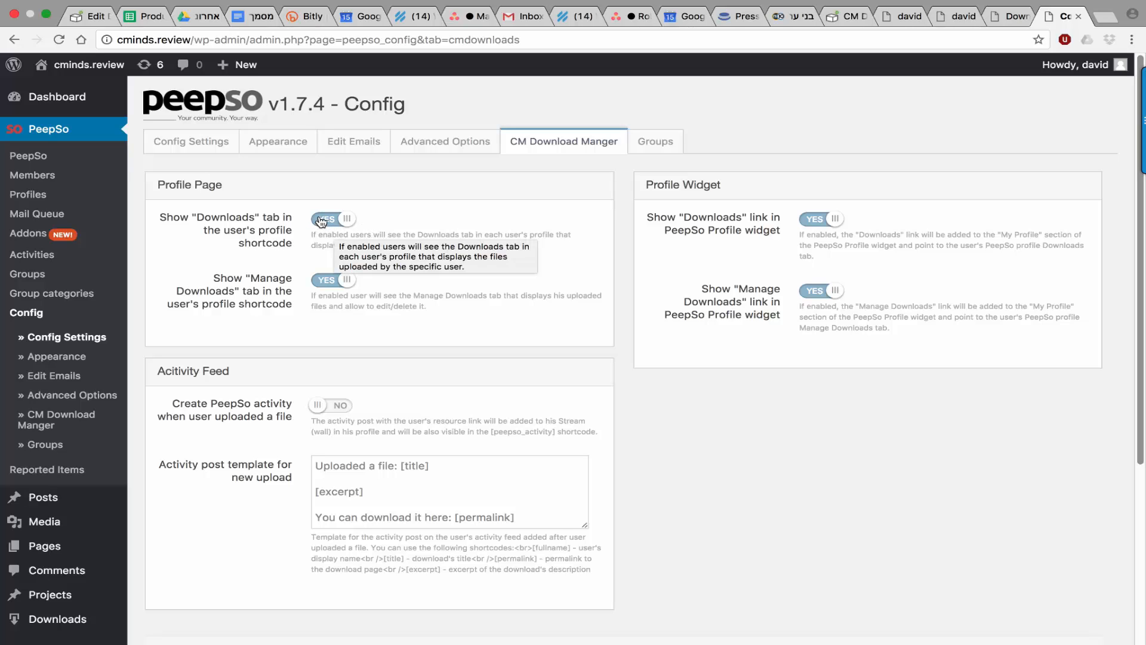
mouse_move(329, 275)
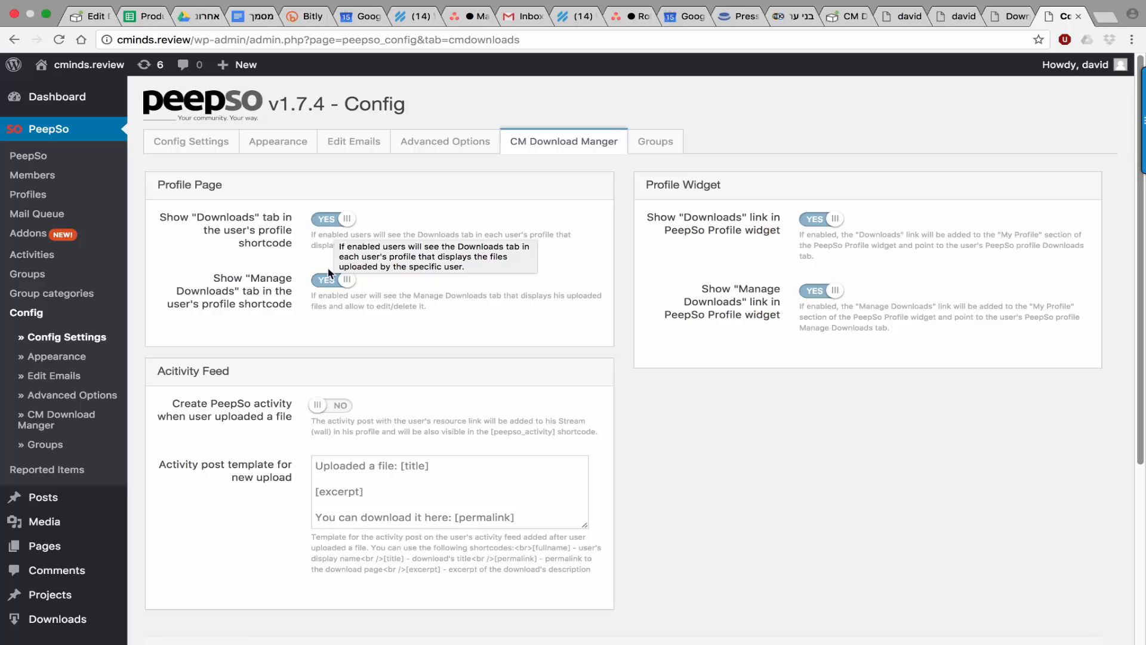